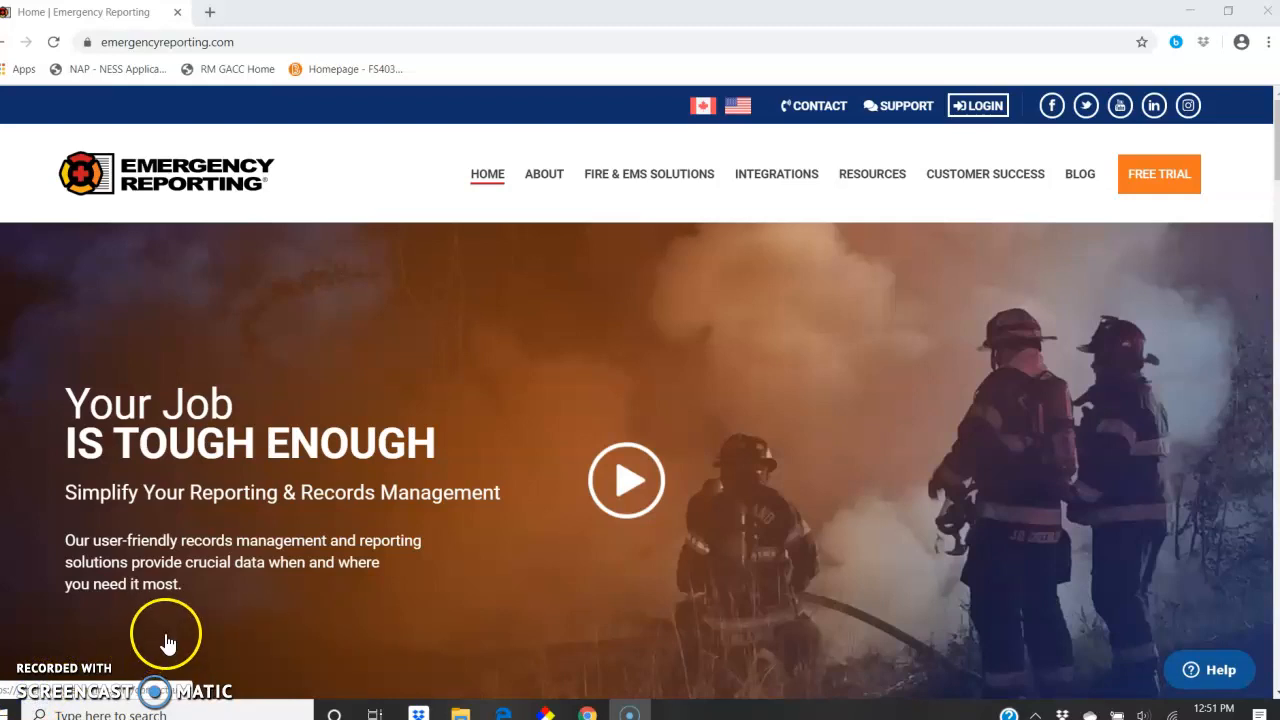
mouse_move(250, 629)
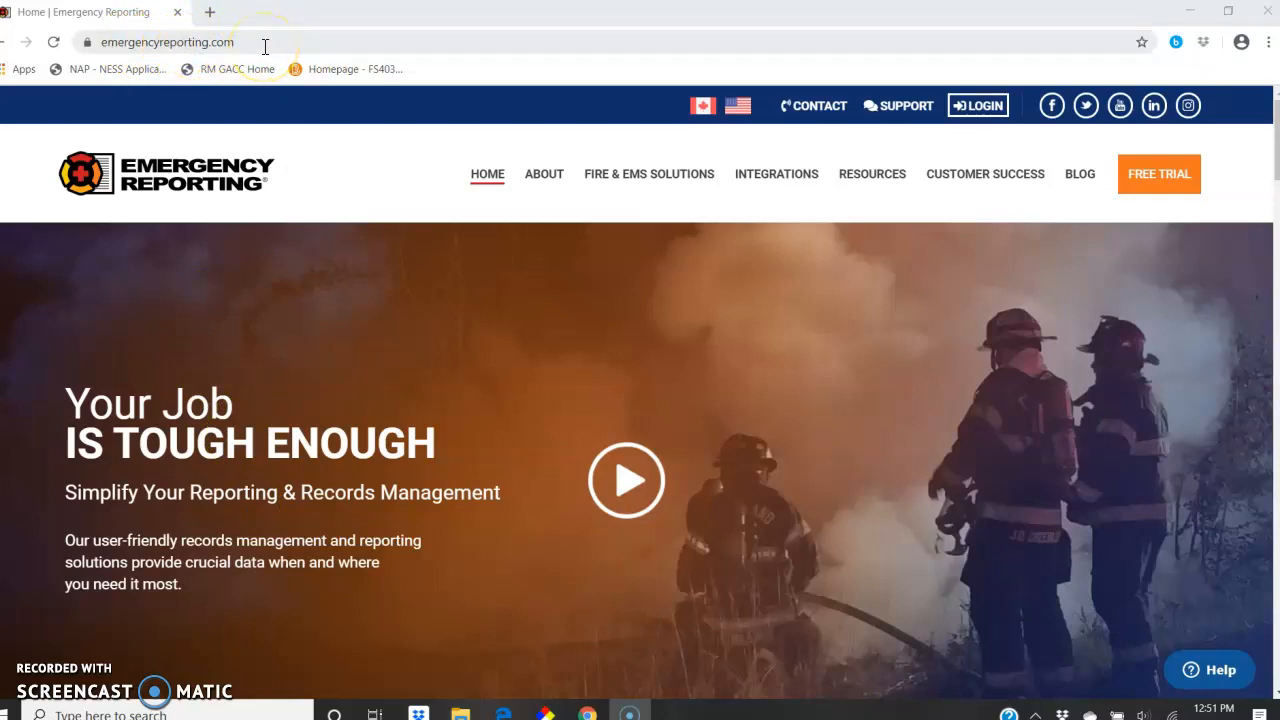
mouse_move(476, 200)
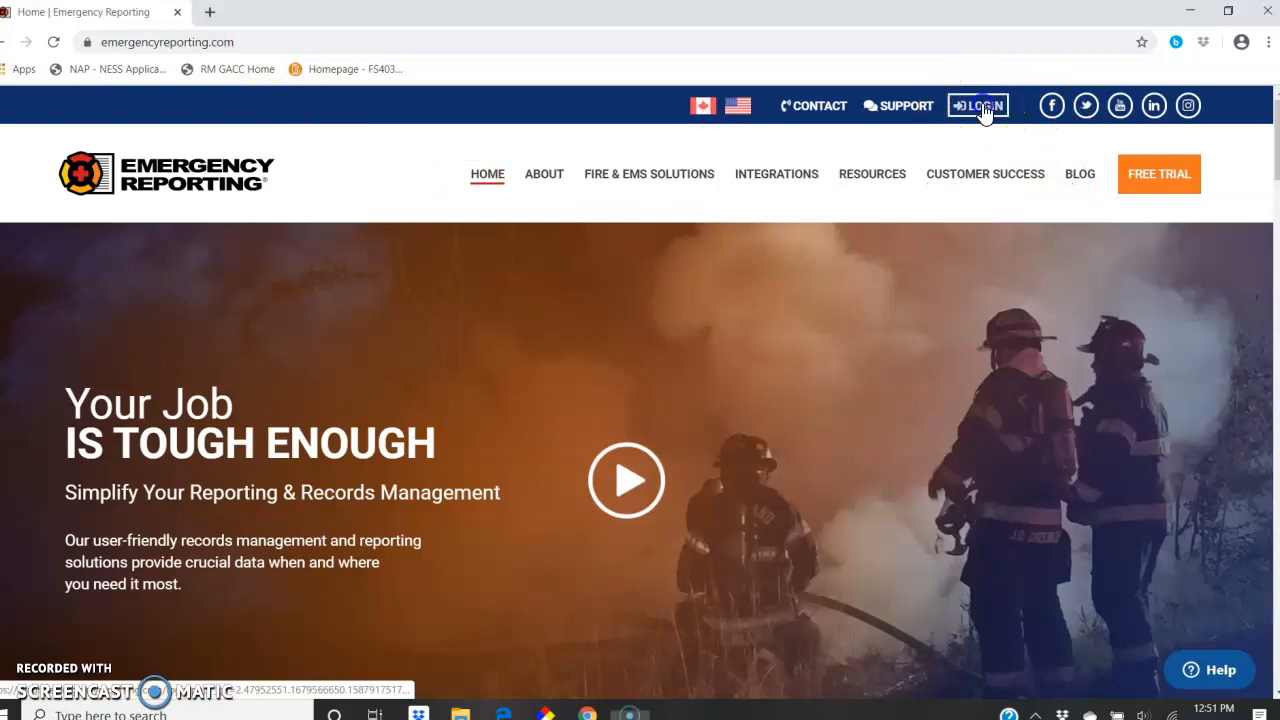
Reach the Emergency Reporting sign-in page from the home page LOGIN link.
click(977, 105)
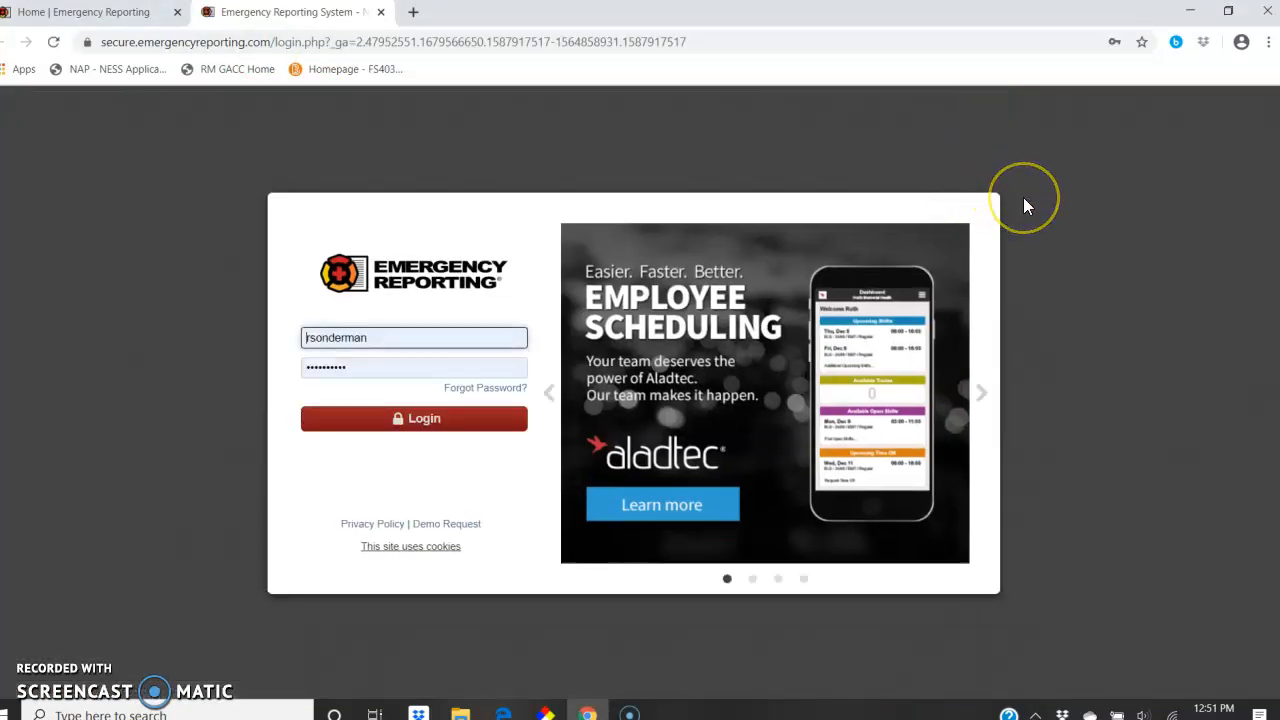
mouse_move(1024, 207)
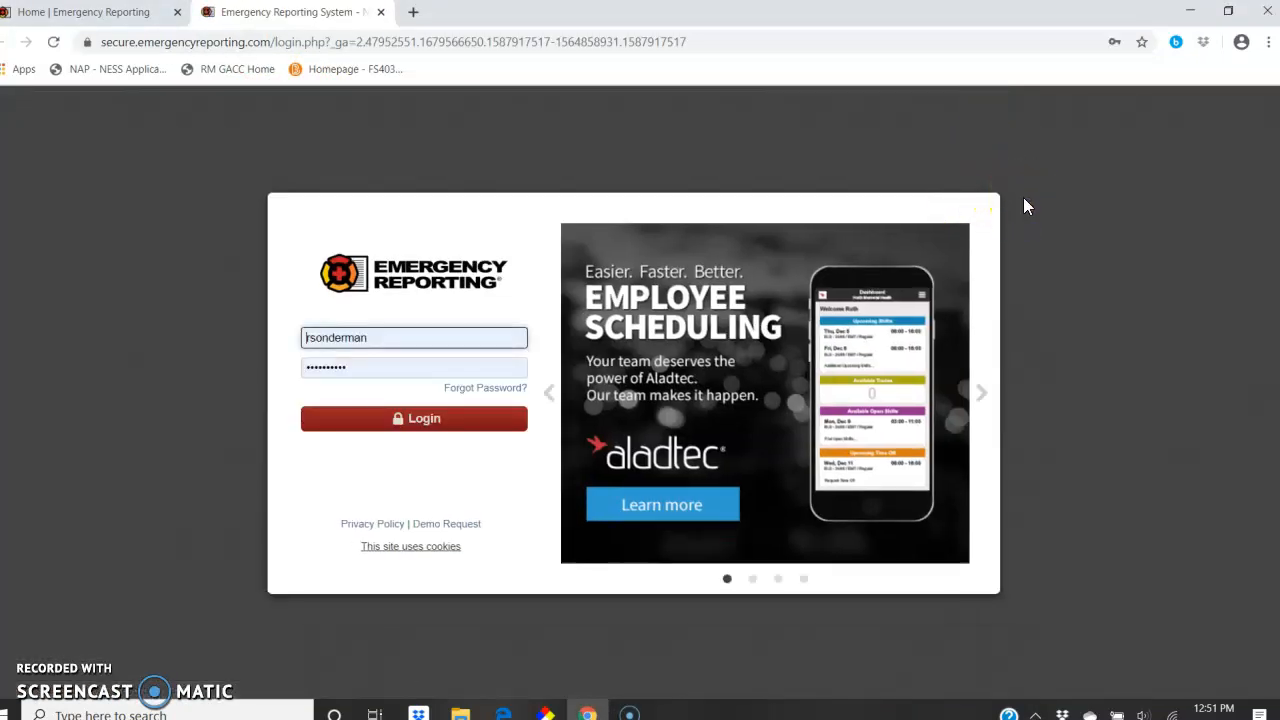
mouse_move(390, 298)
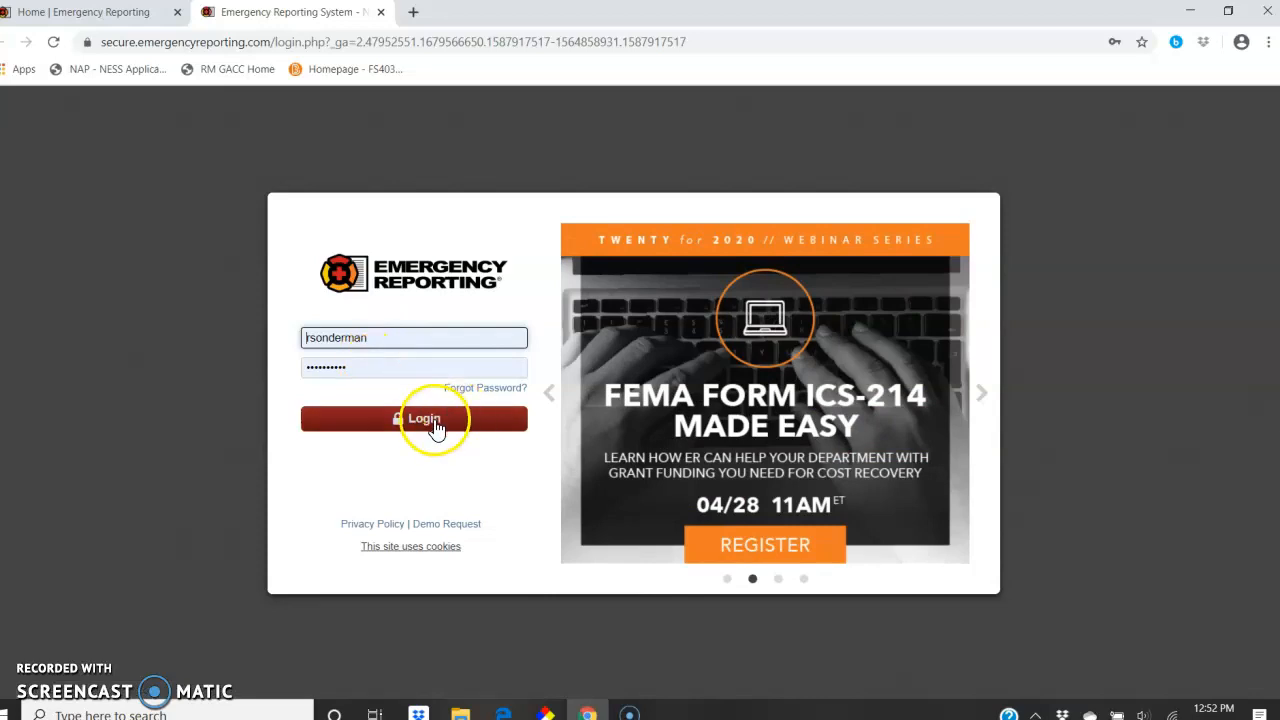
Sign in with the pre-filled credentials and land on the account Dashboard.
click(413, 418)
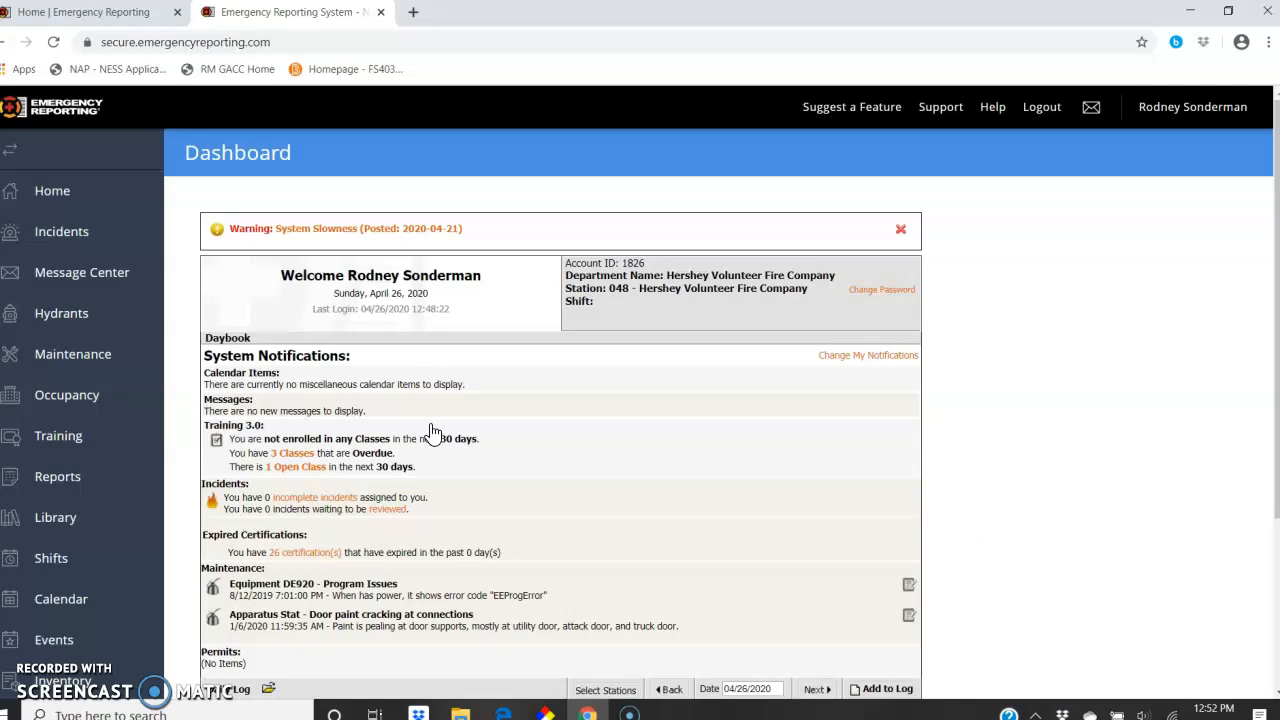
mouse_move(336, 336)
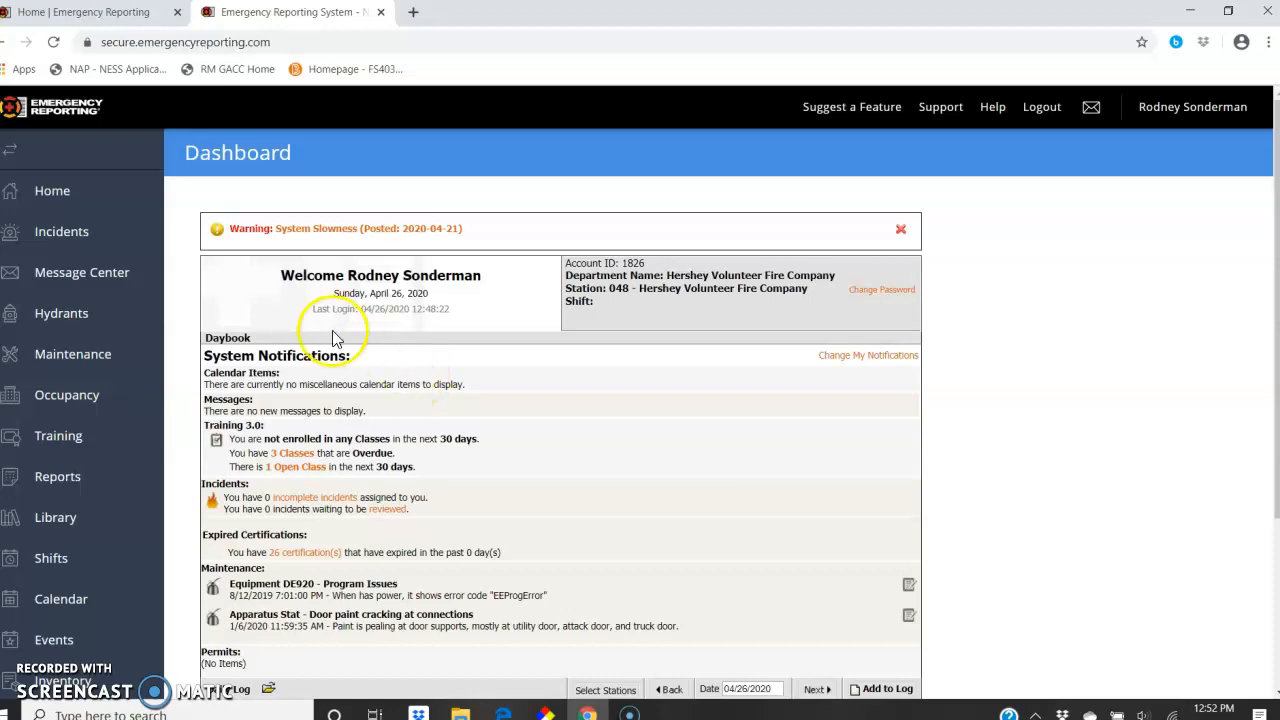
mouse_move(100, 195)
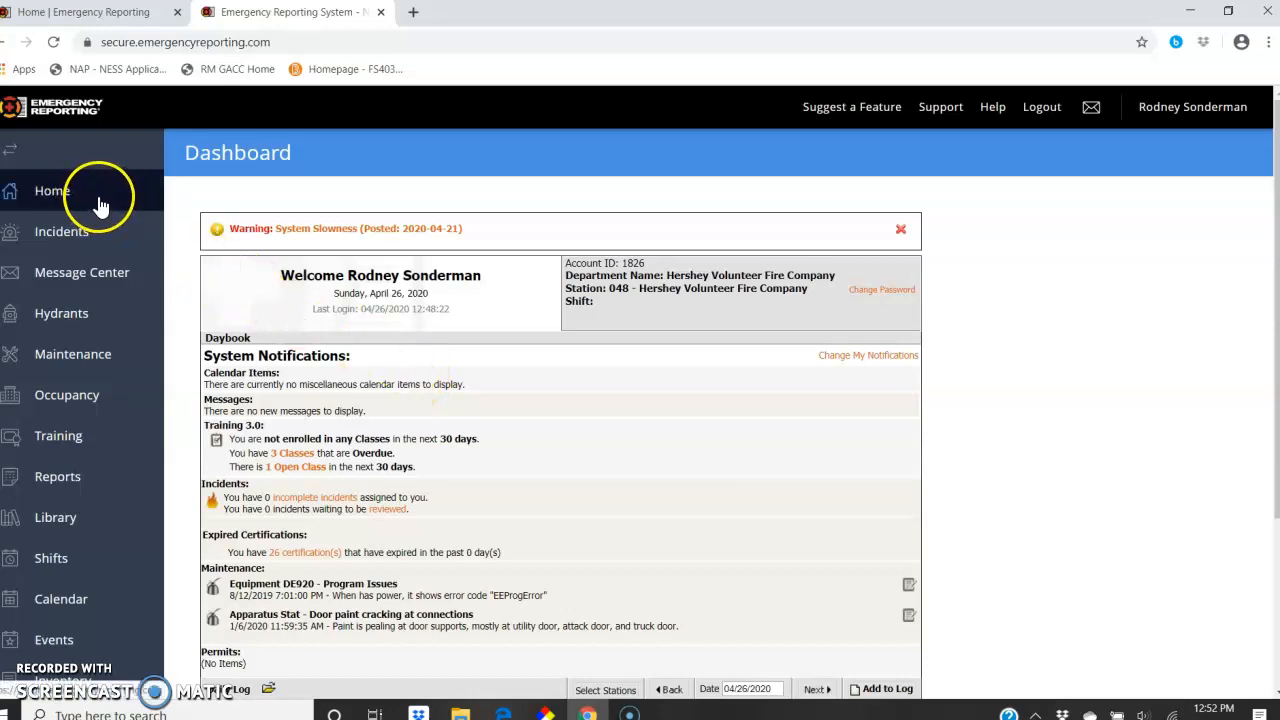
mouse_move(58, 435)
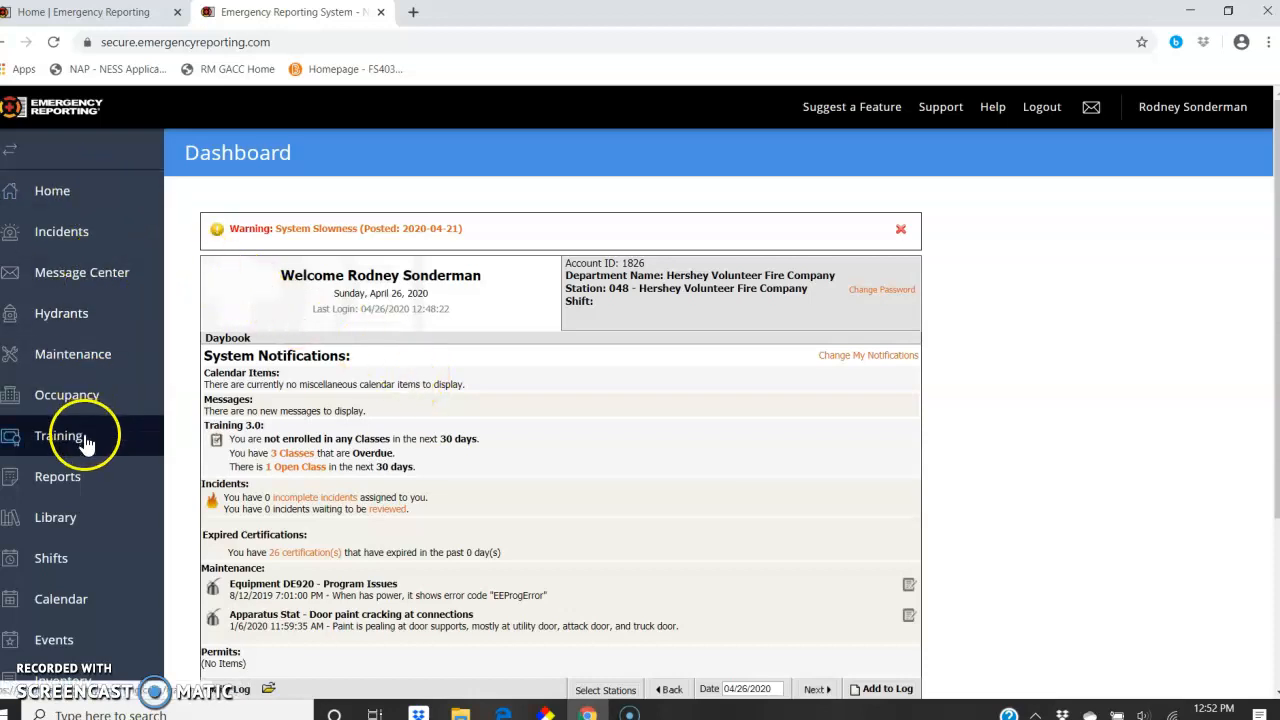
mouse_move(85, 445)
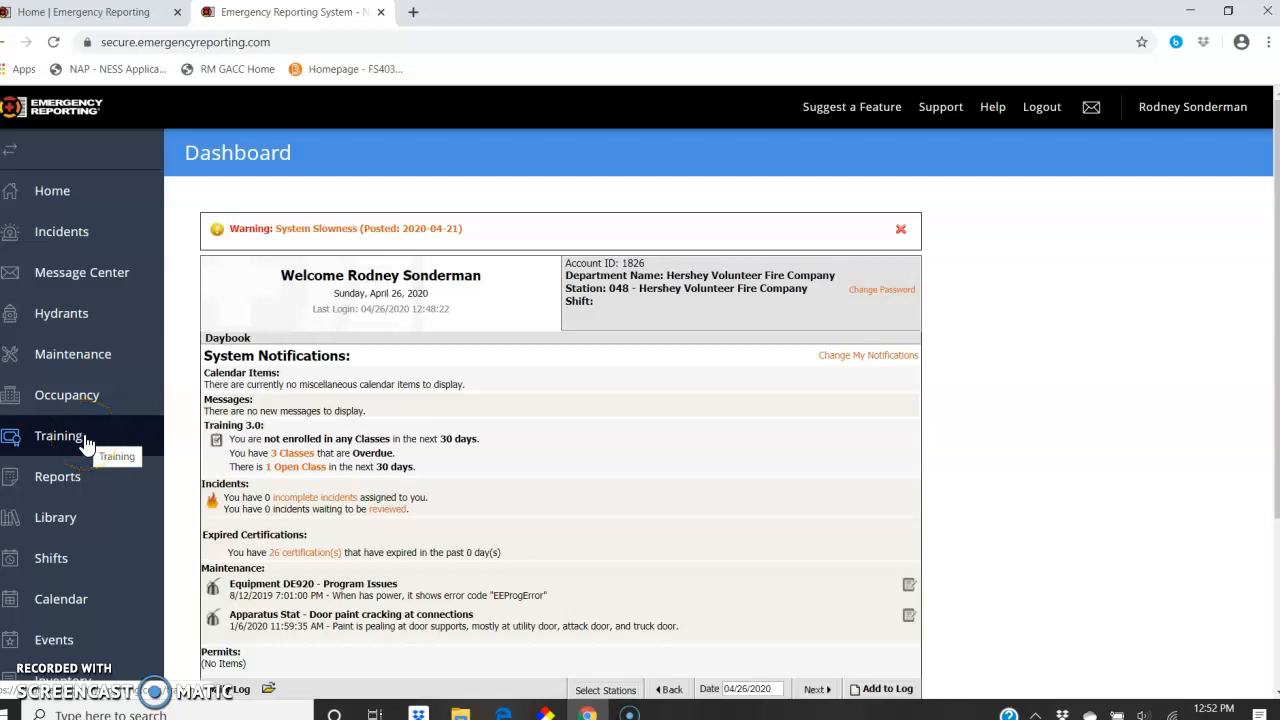
Go to the Training class list, check the Status filter, and select Monday Training.
click(58, 435)
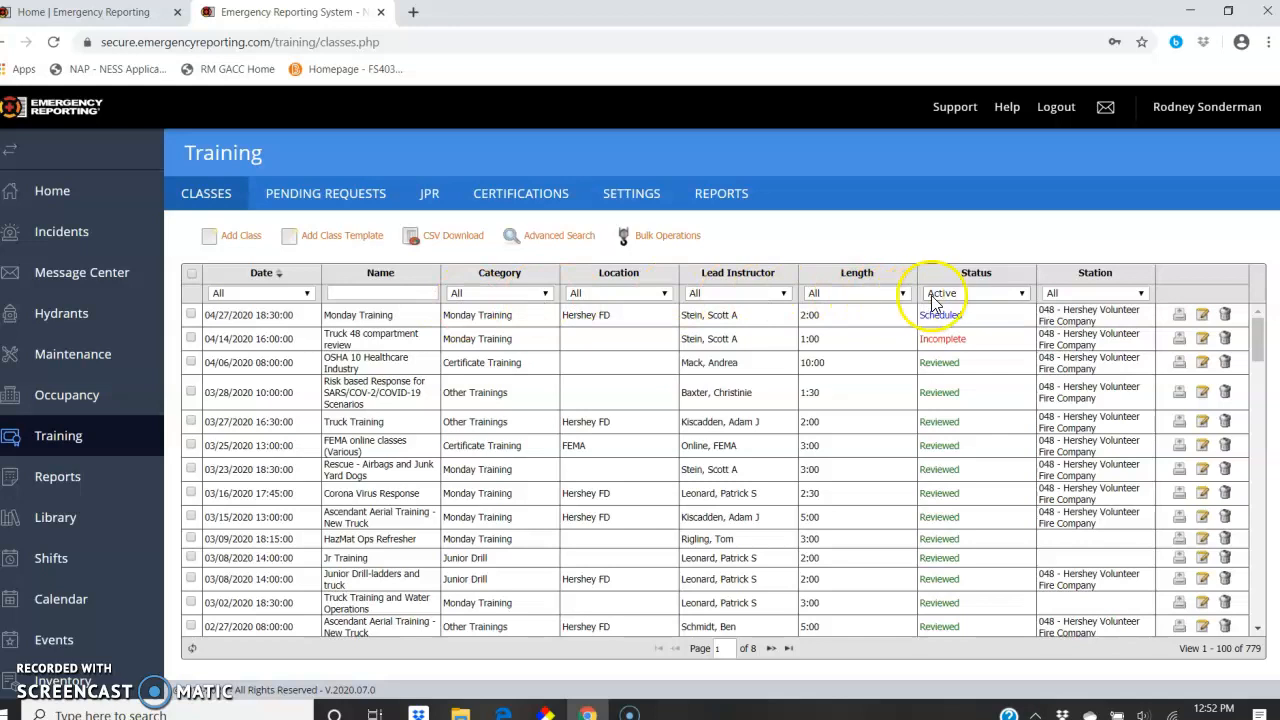
click(1020, 293)
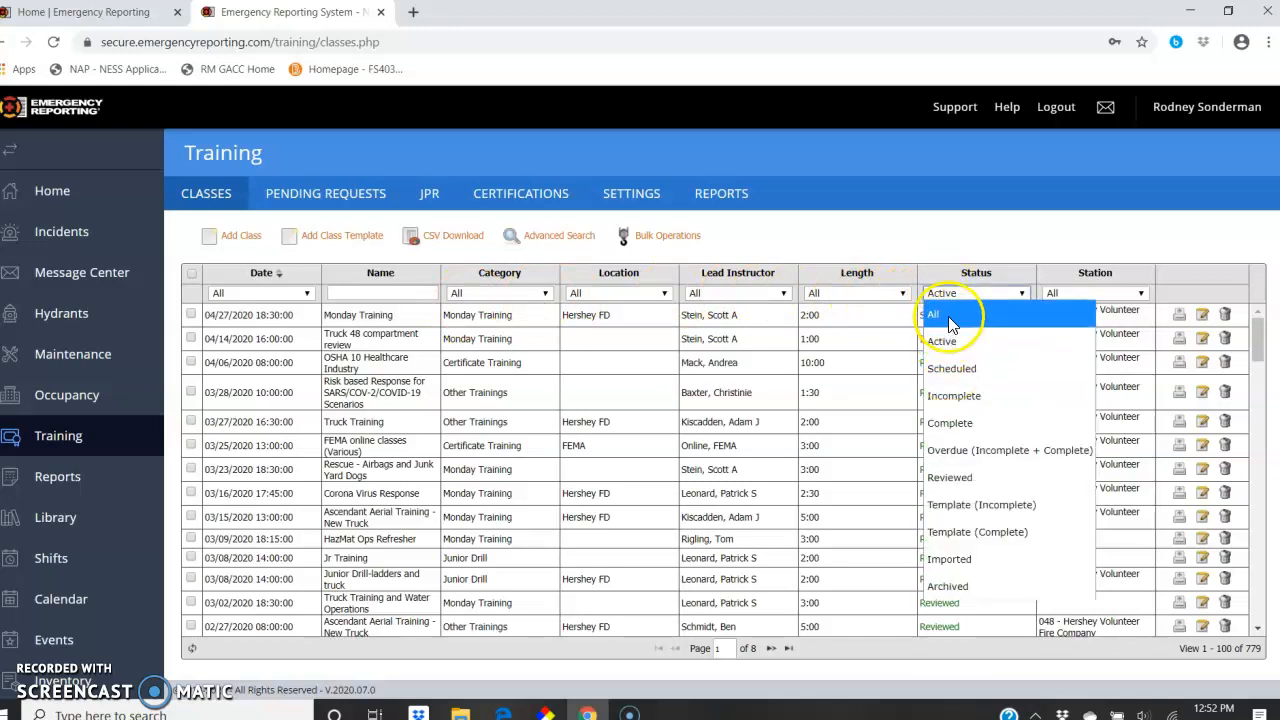
click(940, 293)
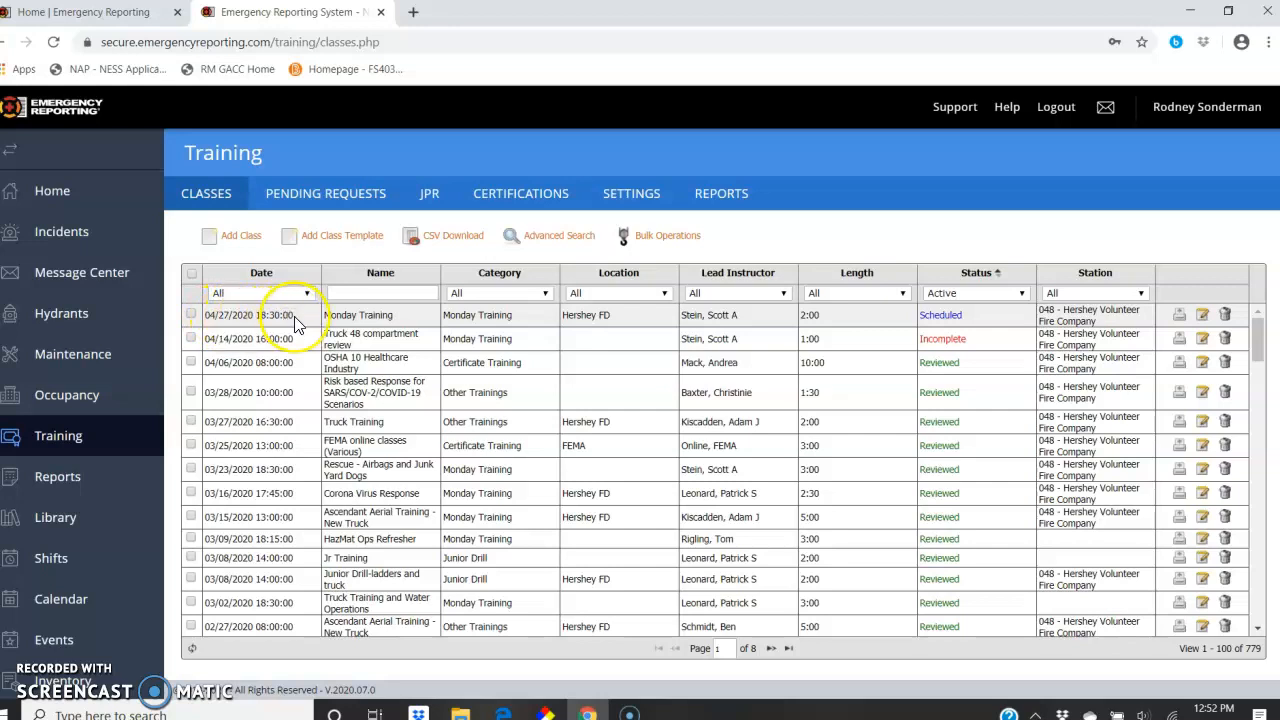
mouse_move(518, 323)
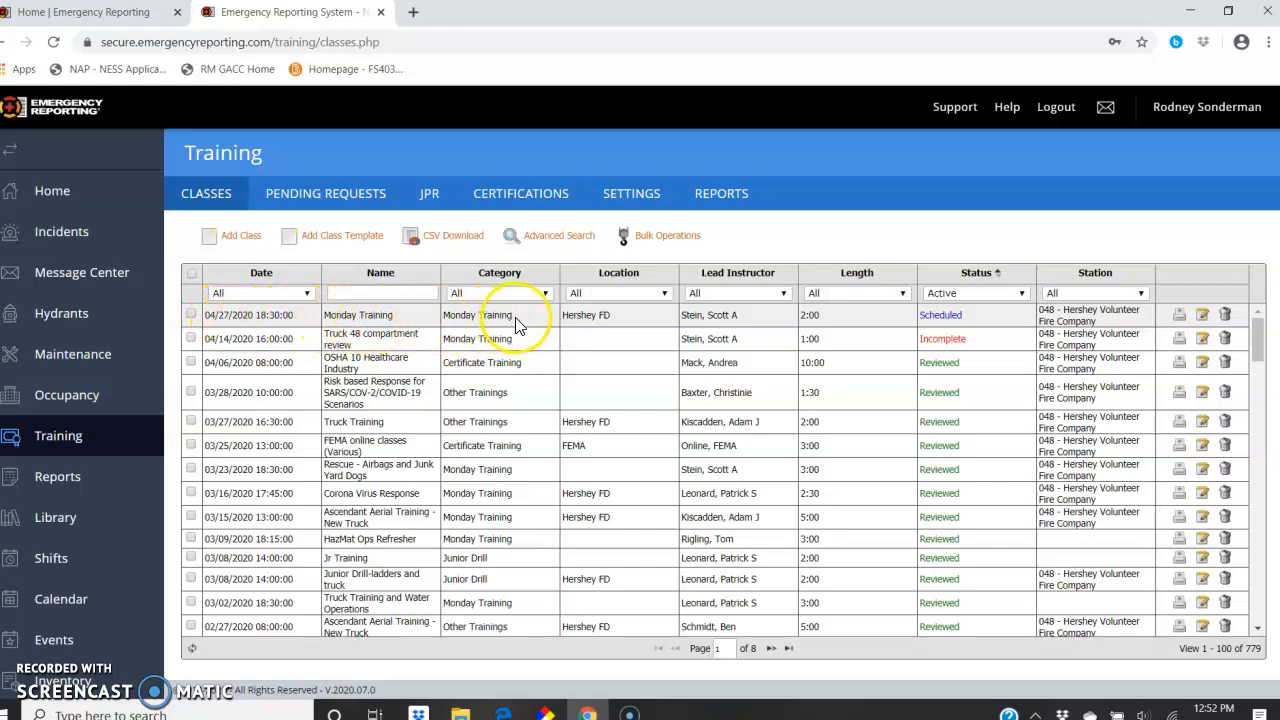
mouse_move(408, 320)
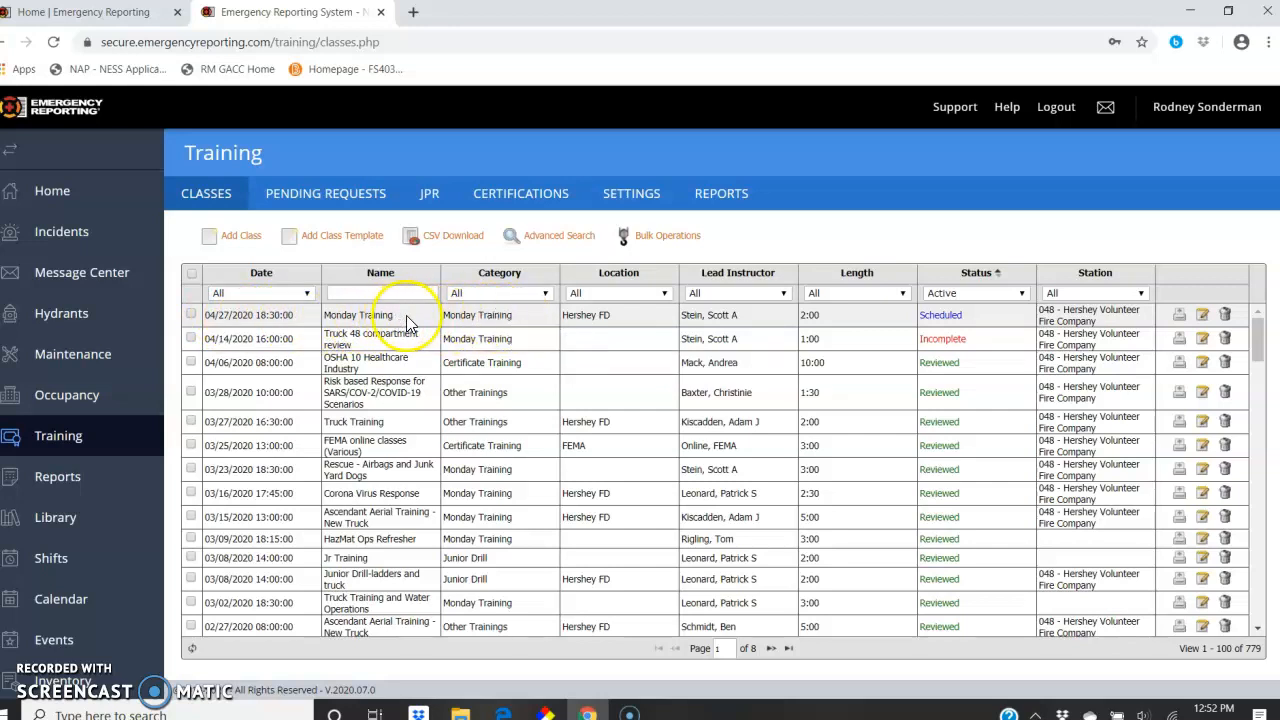
click(358, 314)
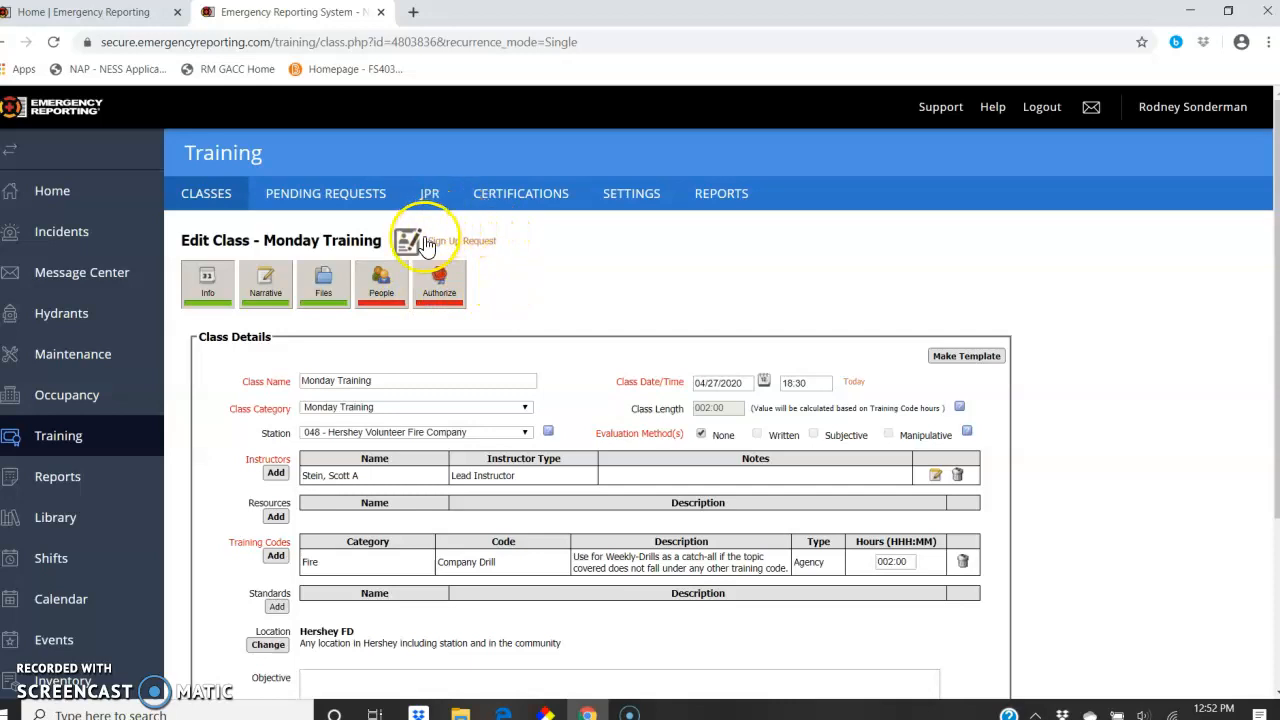
mouse_move(497, 250)
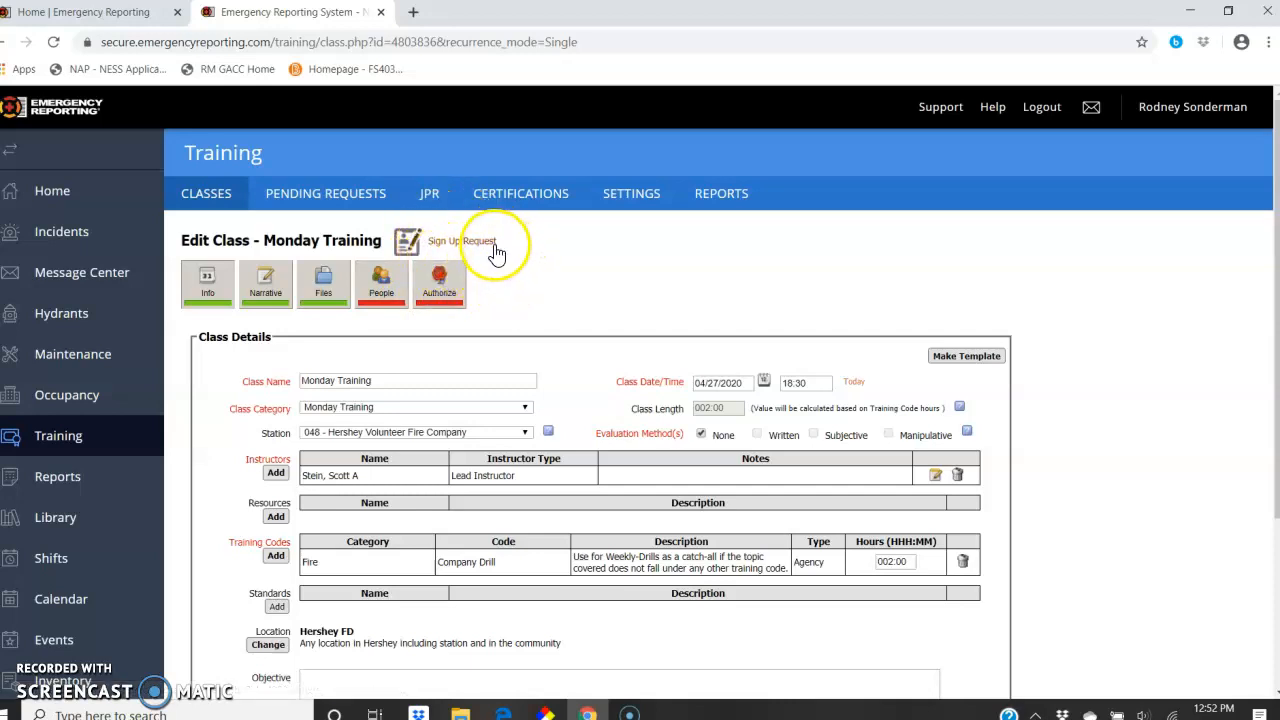
mouse_move(462, 241)
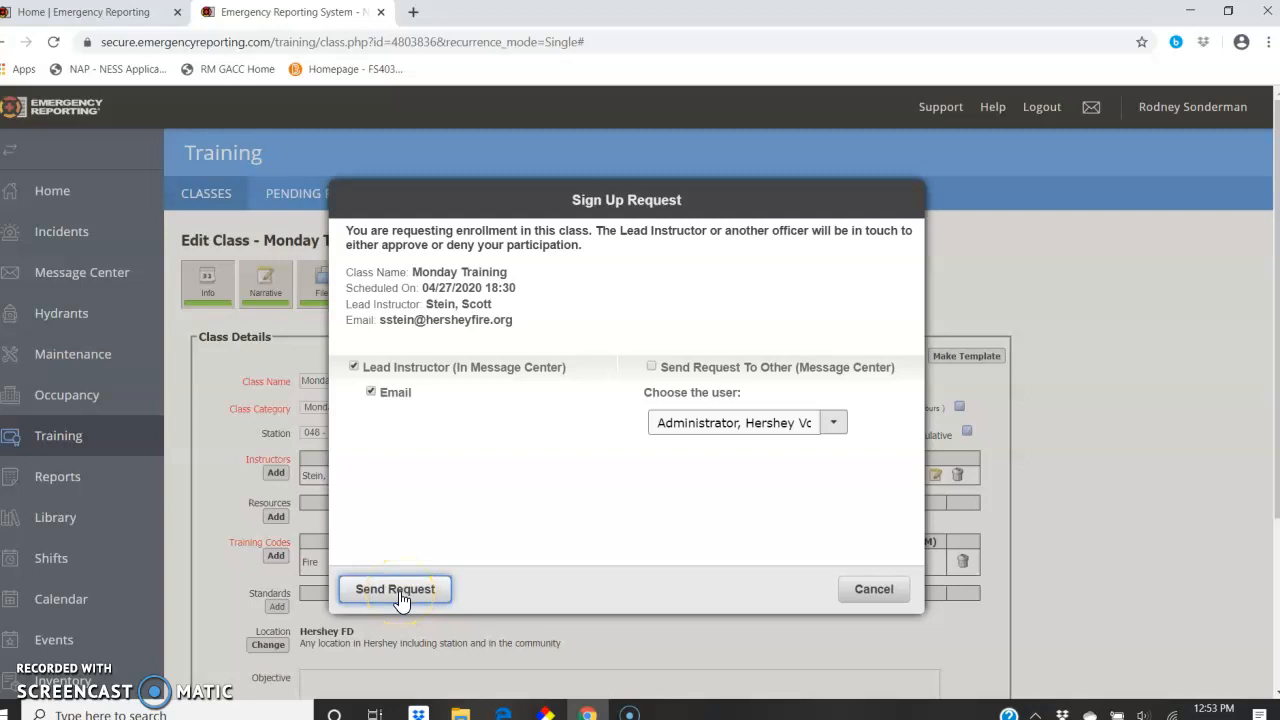
Send the Monday Training sign-up request to the lead instructor.
click(394, 588)
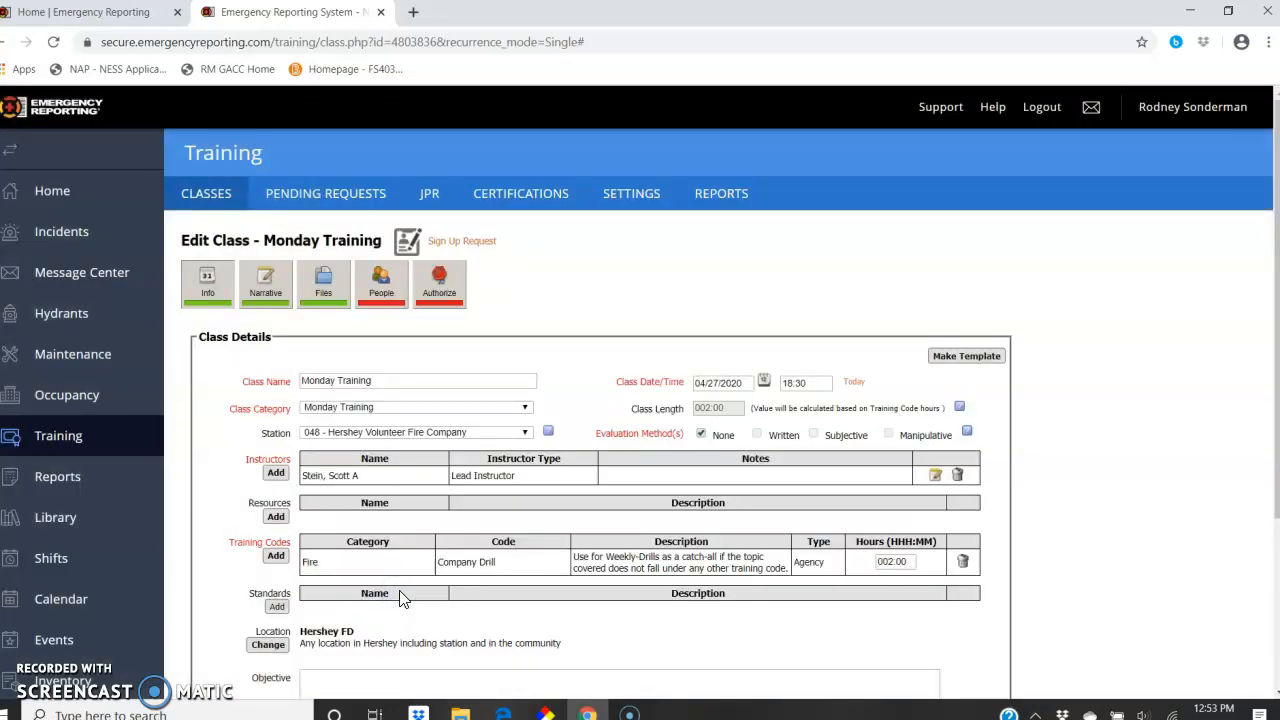
mouse_move(428, 548)
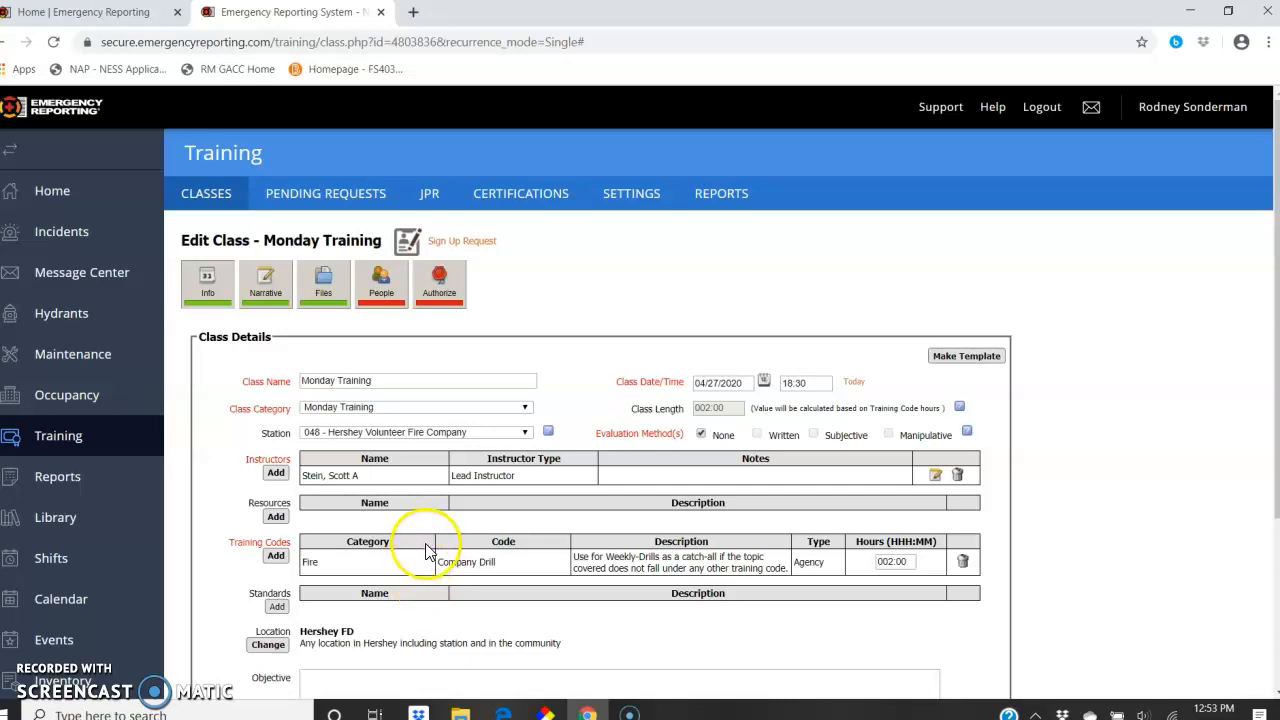
mouse_move(393, 315)
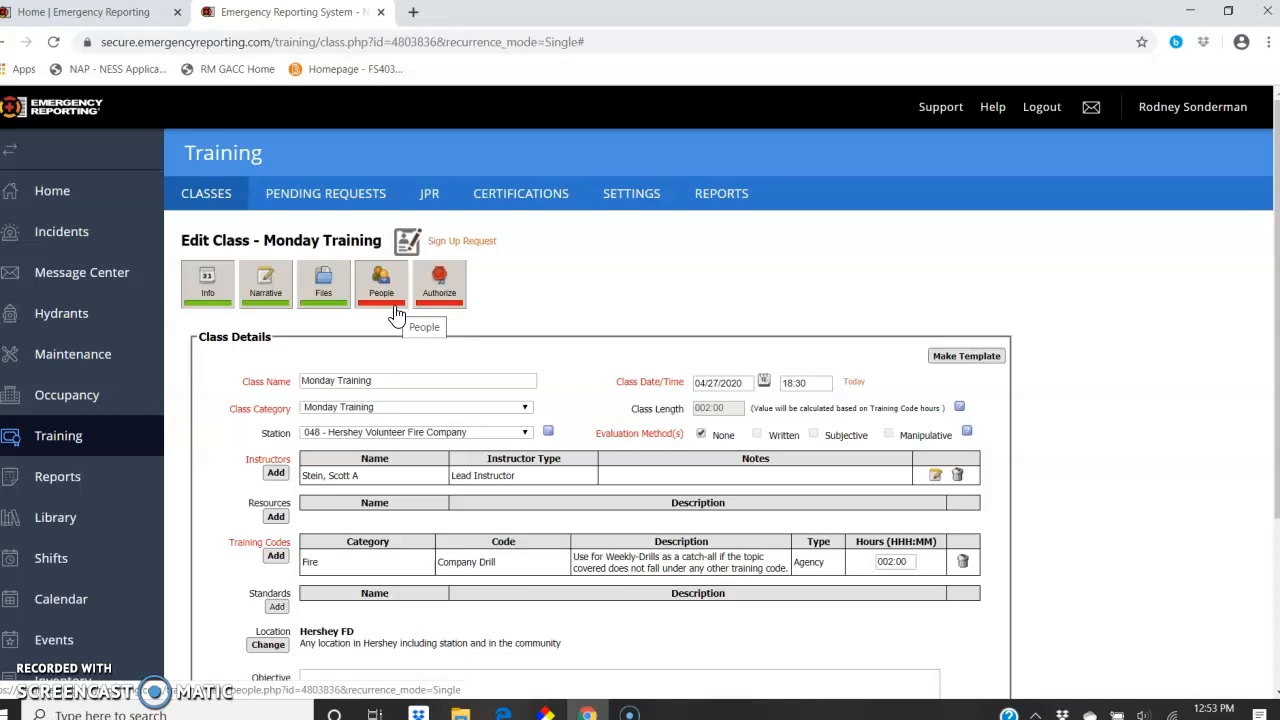
mouse_move(405, 325)
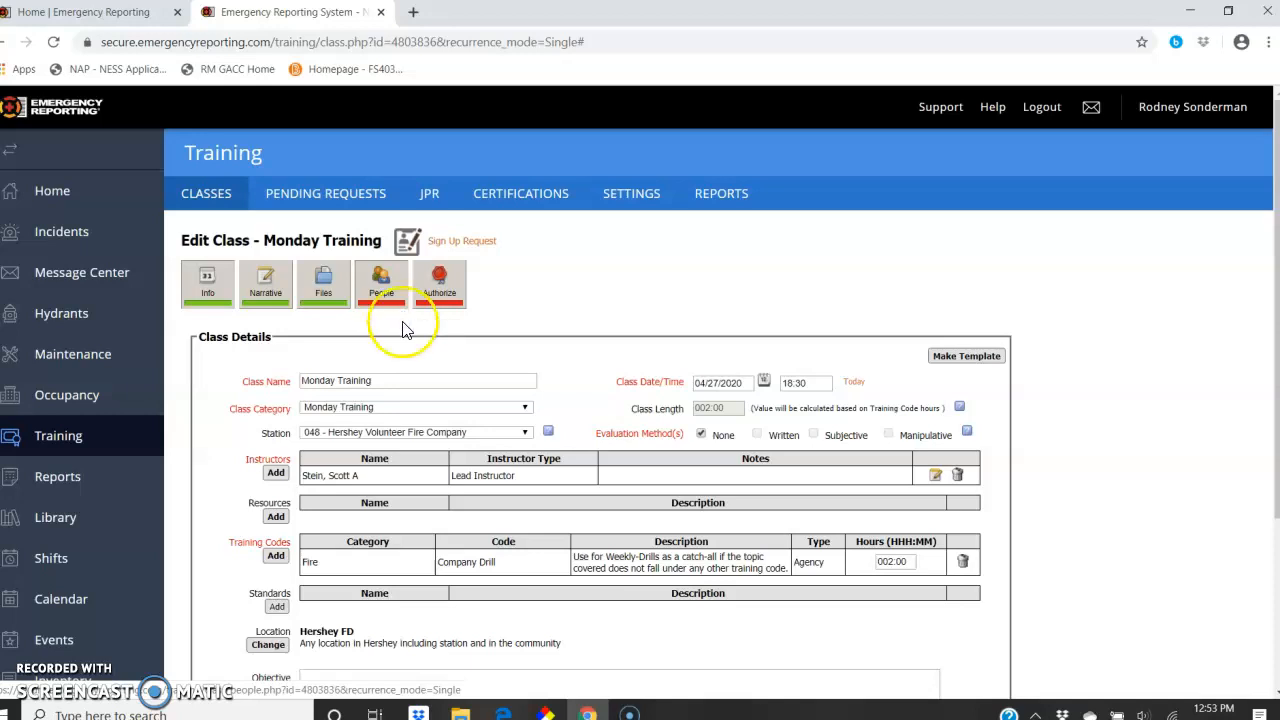
mouse_move(183, 665)
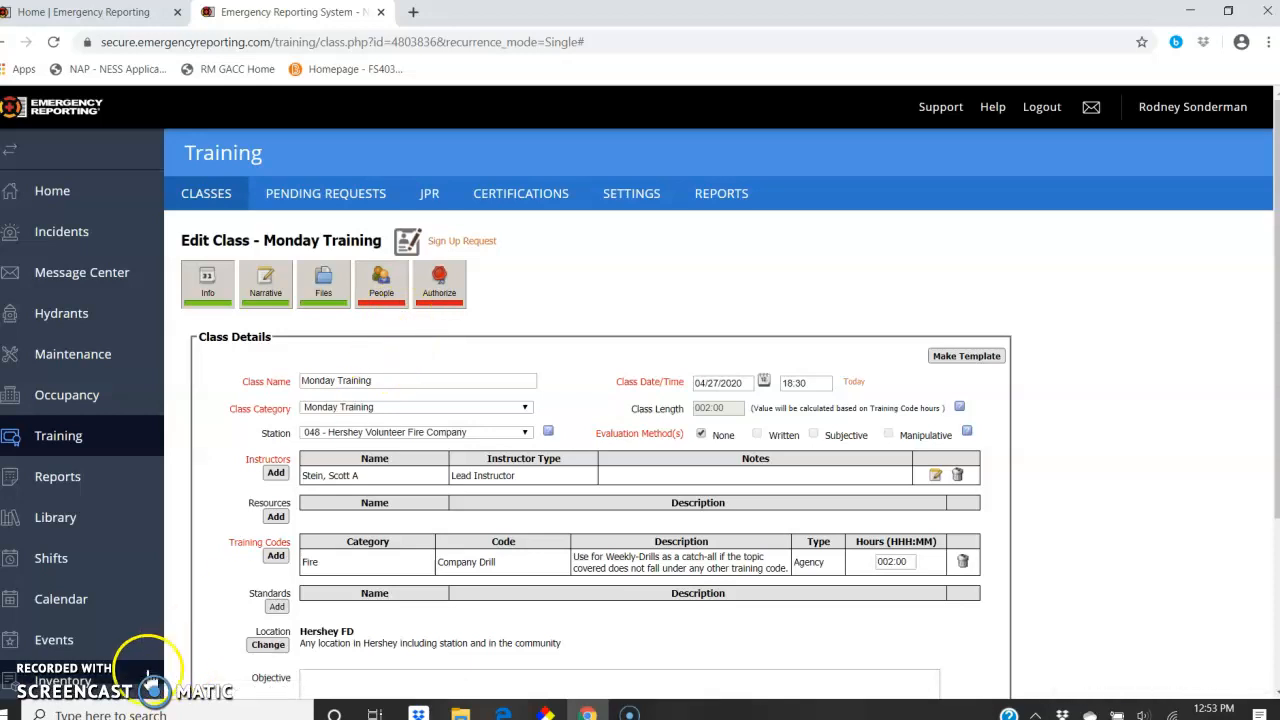
mouse_move(35, 700)
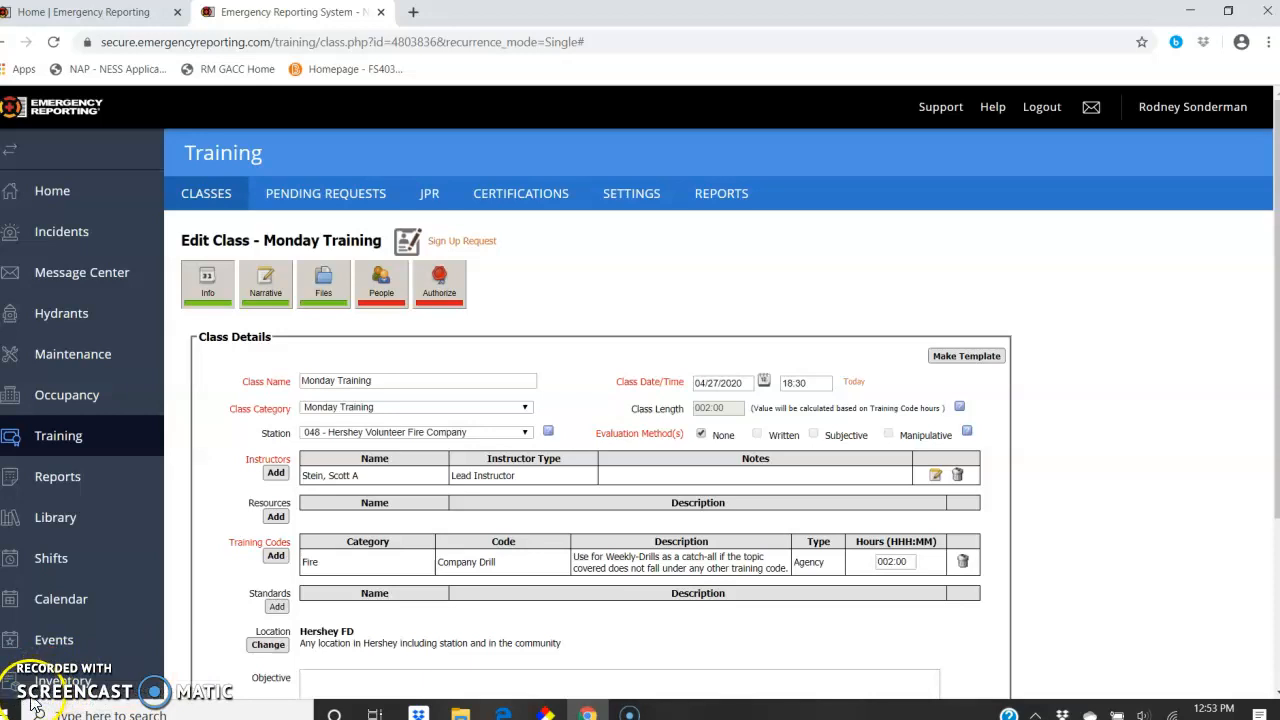